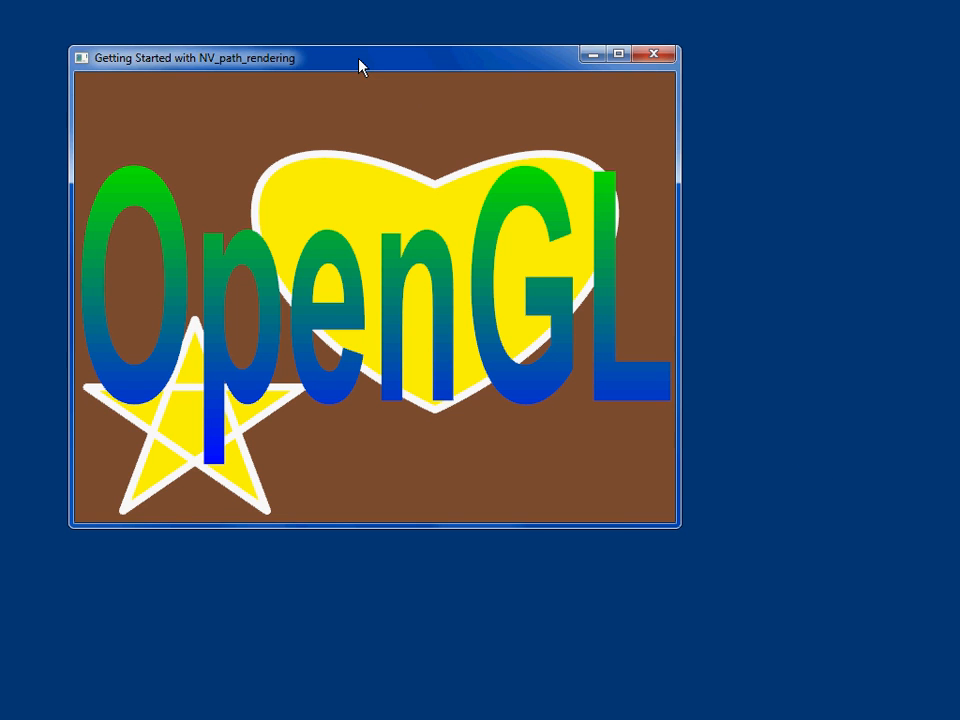
Step: Move the demo window aside and bring up the NV_path_rendering PDF in Adobe Reader
left_click_drag(360, 57, 450, 113)
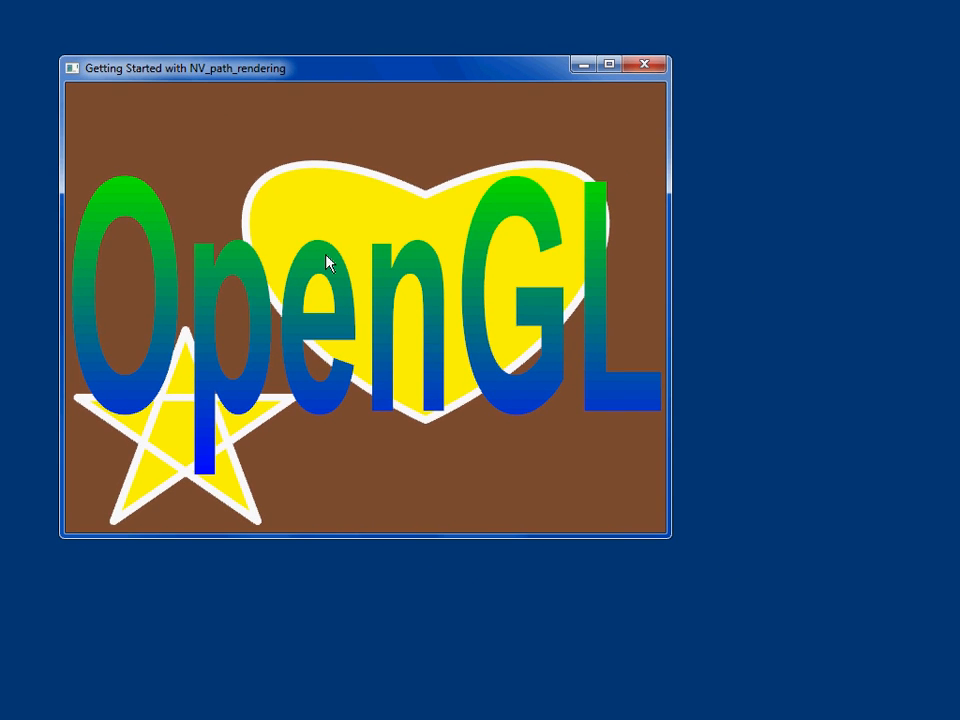
mouse_move(508, 374)
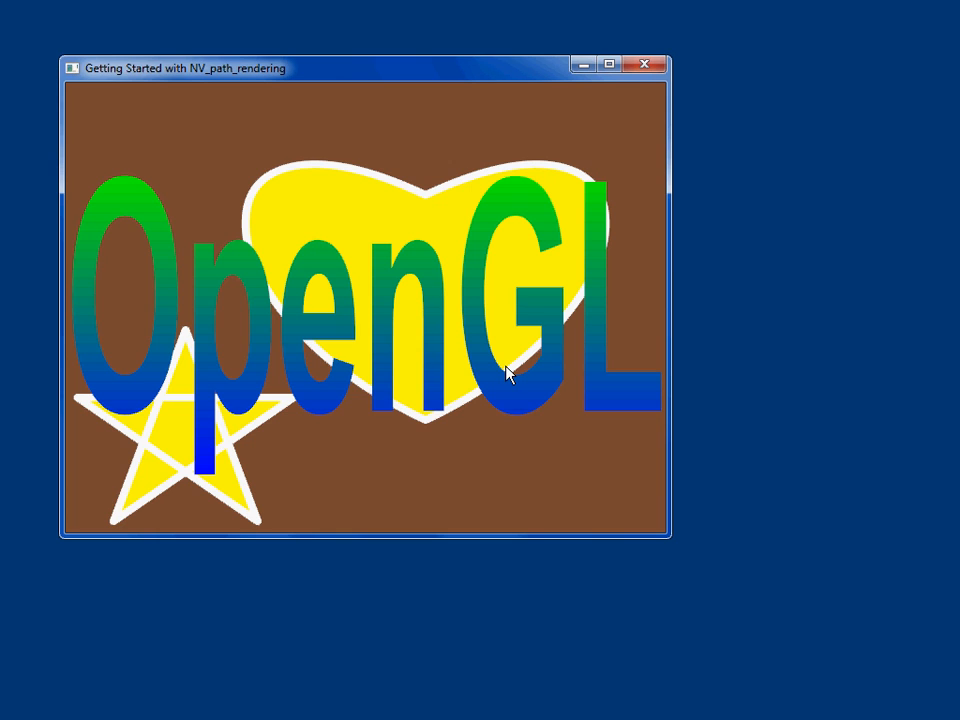
mouse_move(485, 434)
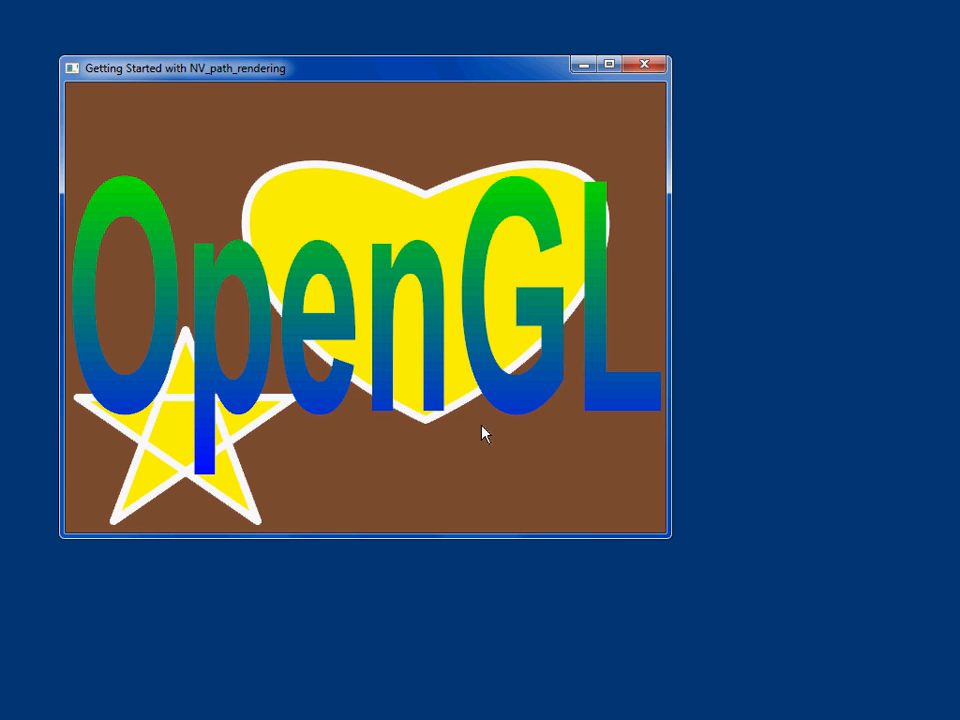
mouse_move(170, 508)
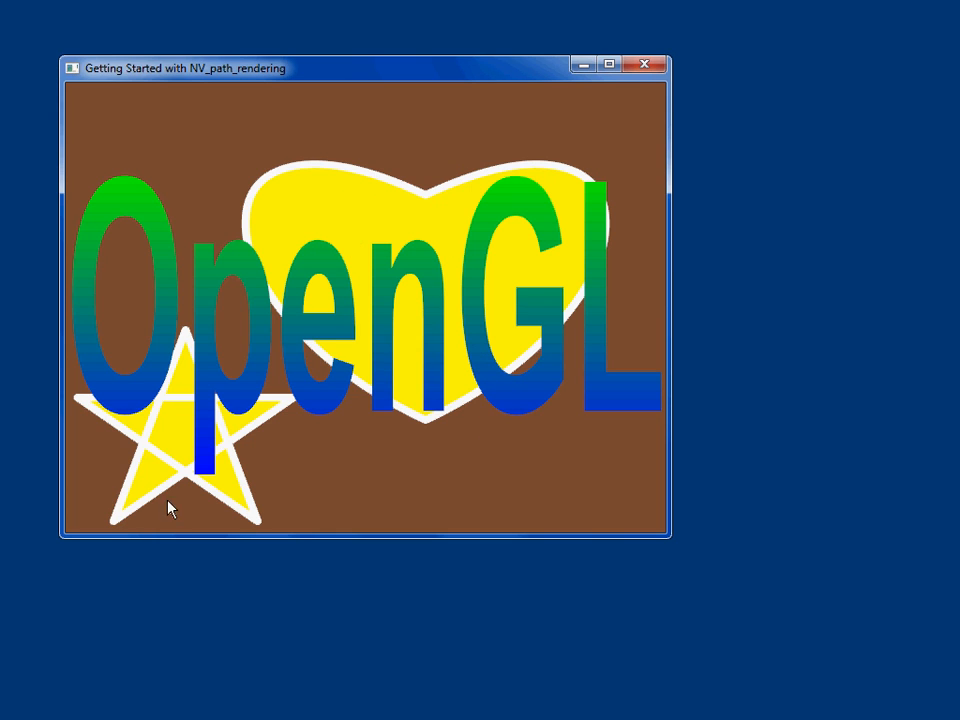
mouse_move(188, 463)
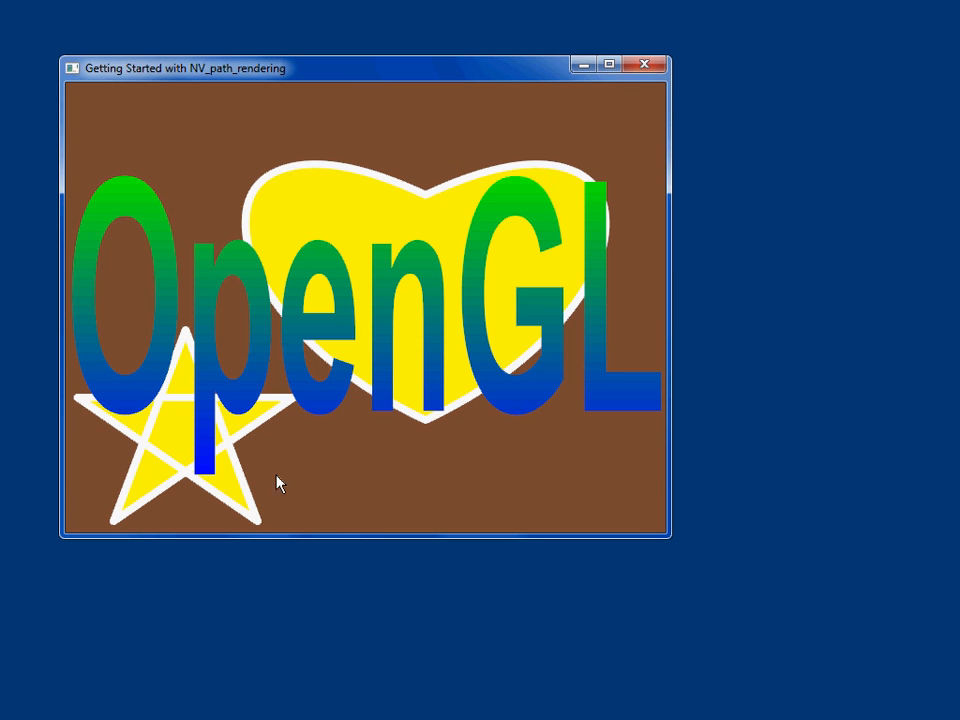
mouse_move(261, 390)
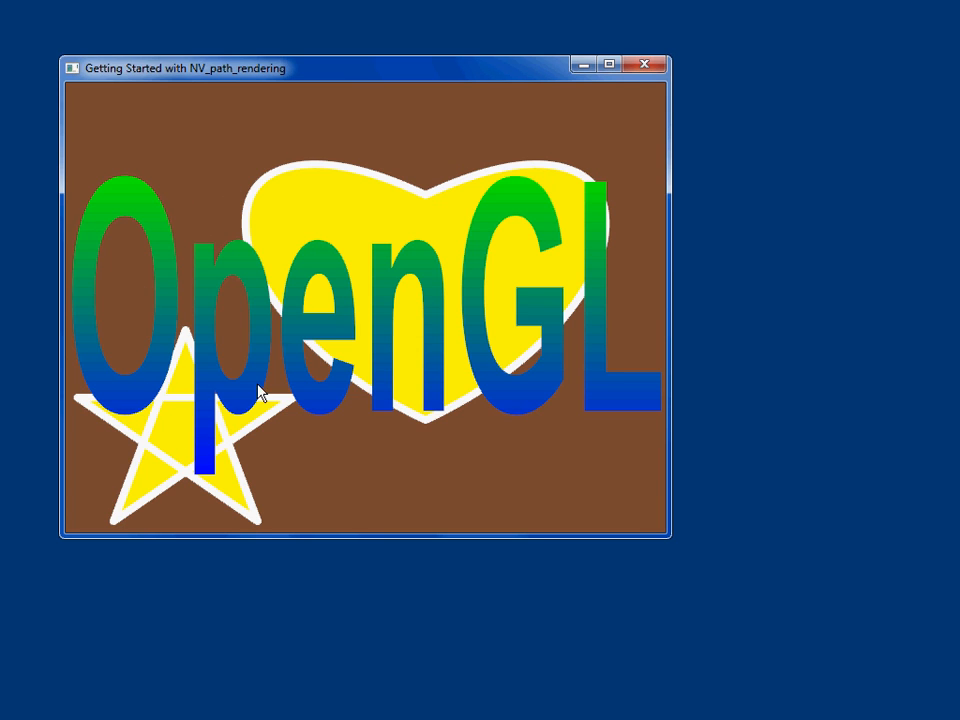
mouse_move(324, 302)
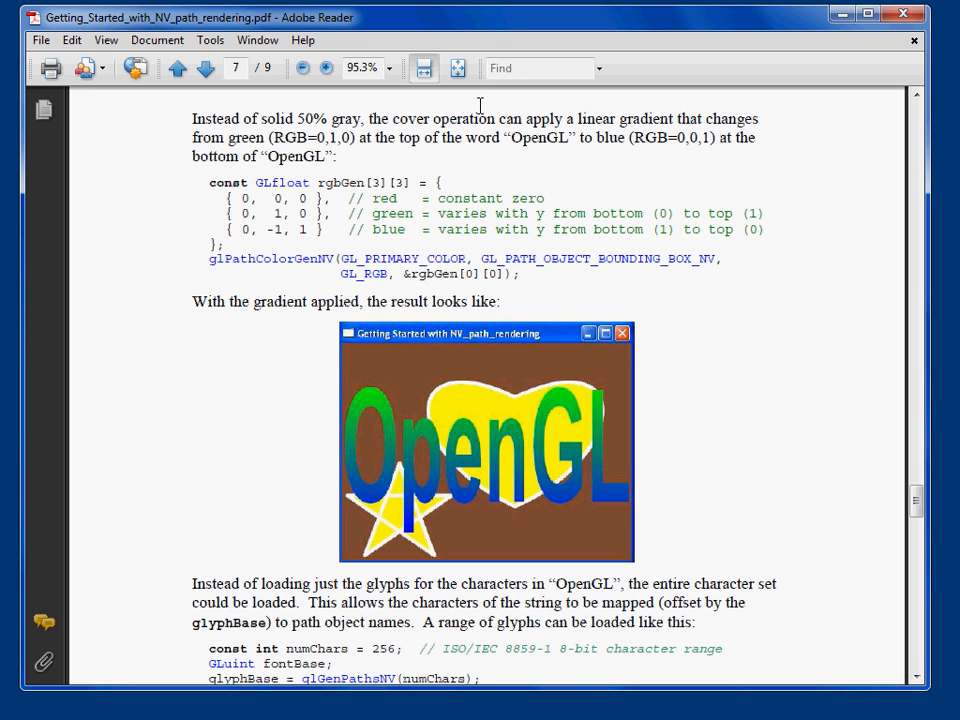
mouse_move(482, 162)
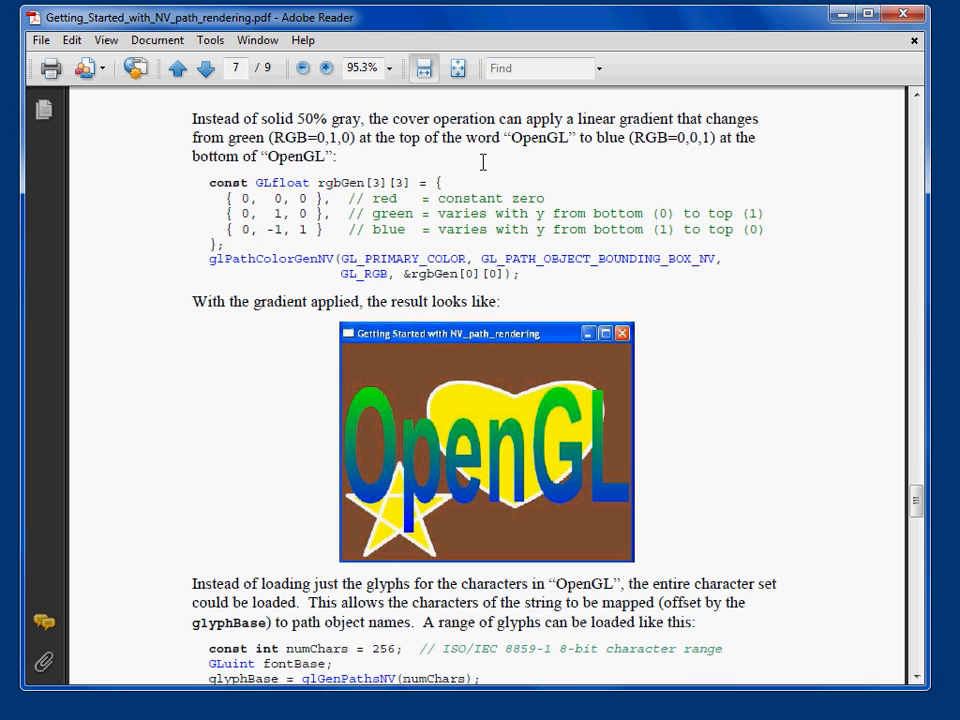
left_click(177, 68)
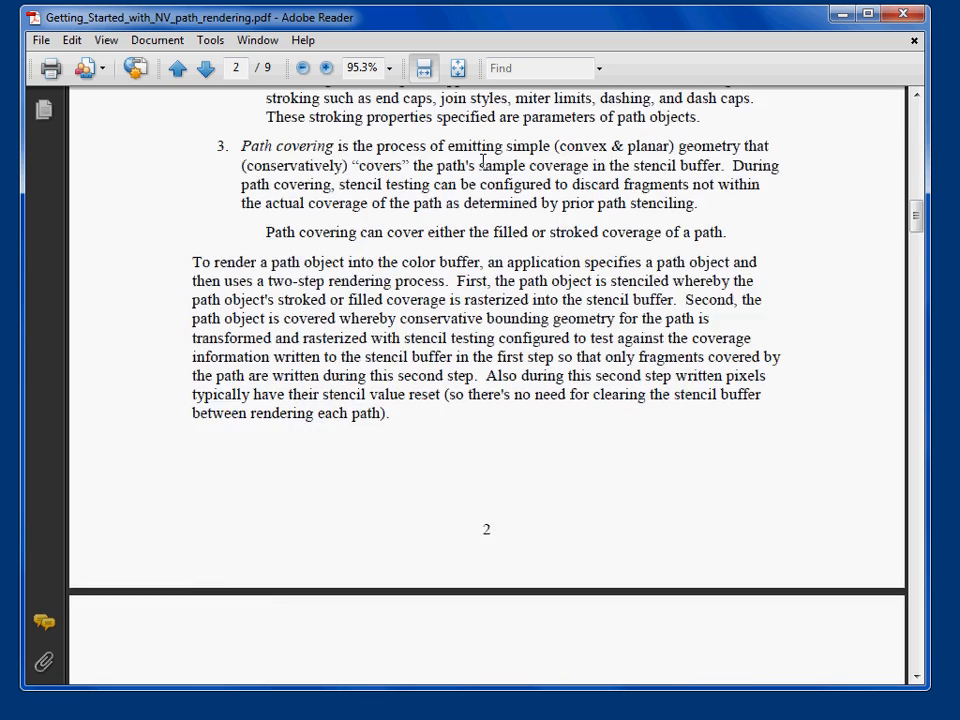
Step: Page forward through the white paper to page 8's tall demo window screenshot
left_click(204, 68)
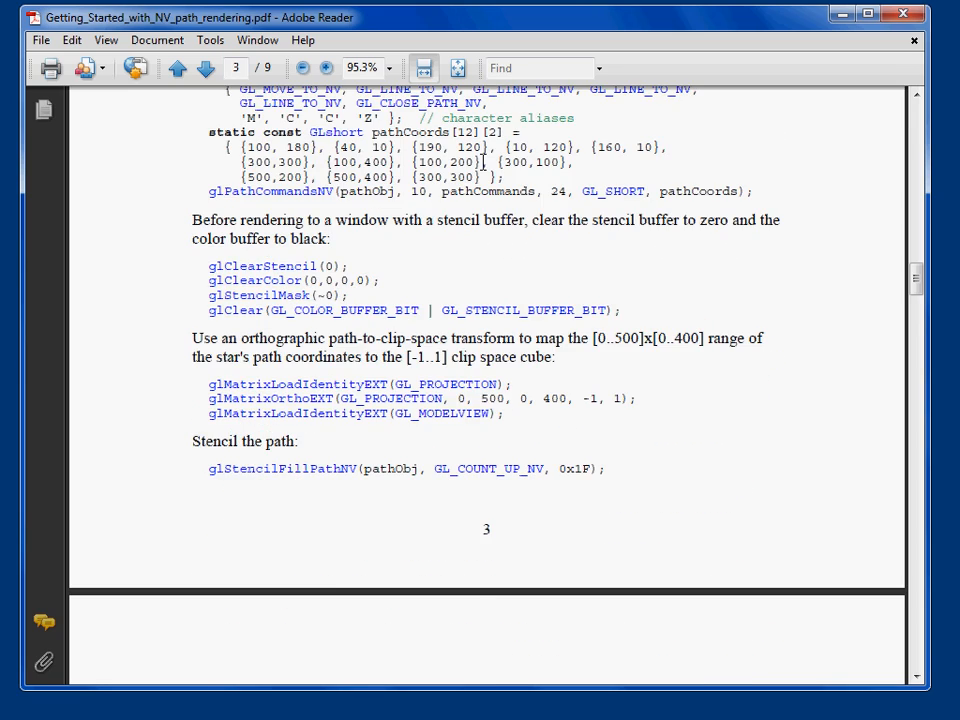
left_click(204, 68)
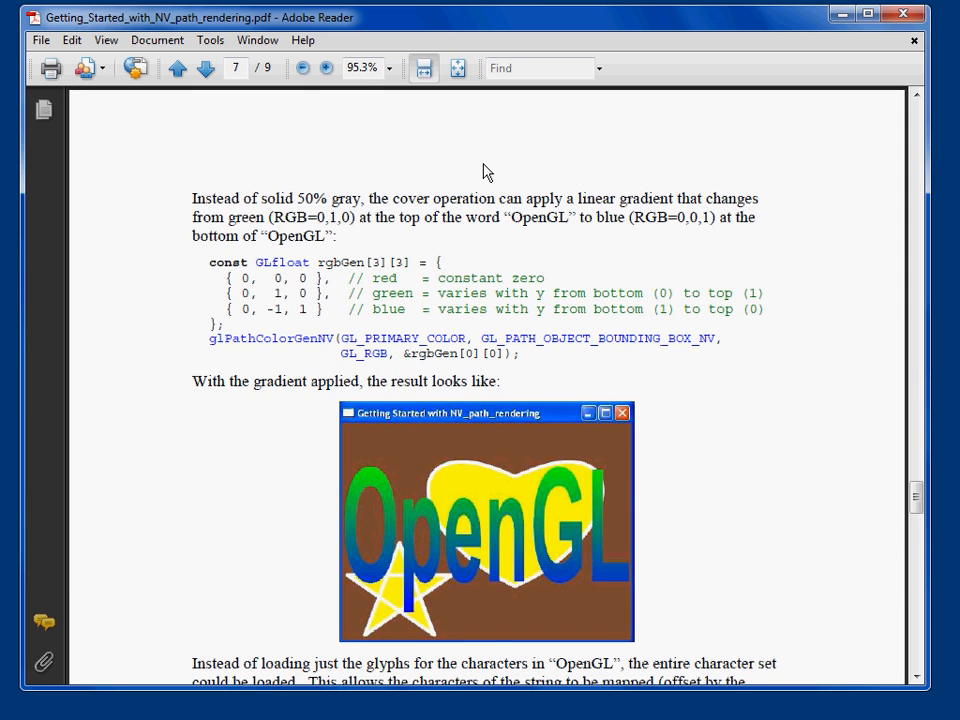
scroll("down", 3)
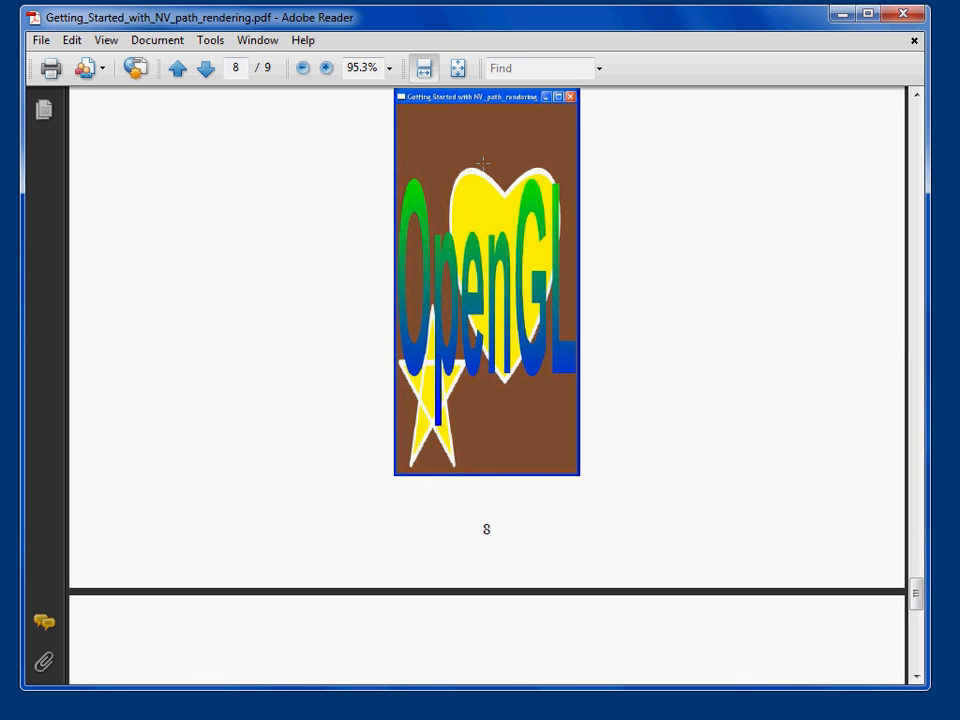